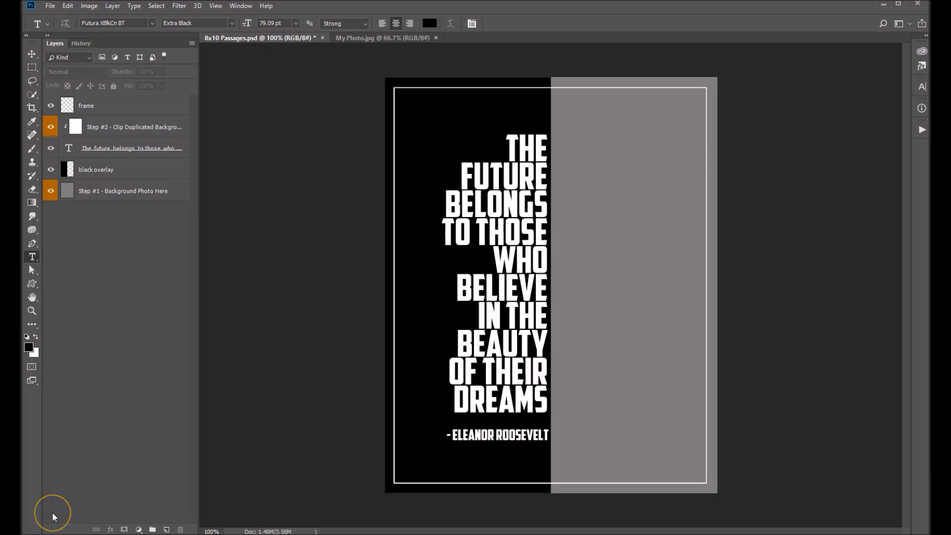
{"action": "mouse_move", "coordinate": [52, 516]}
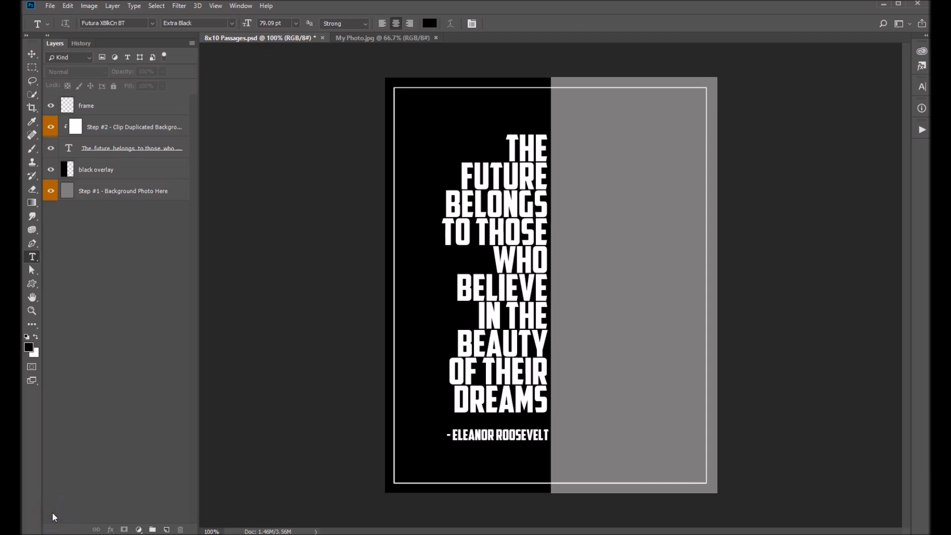
{"action": "mouse_move", "coordinate": [273, 413]}
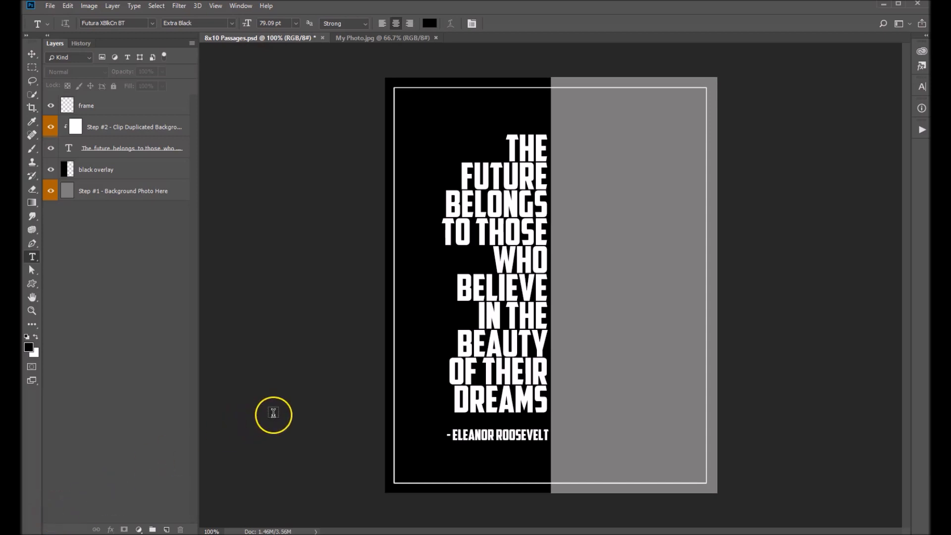
{"action": "mouse_move", "coordinate": [258, 252]}
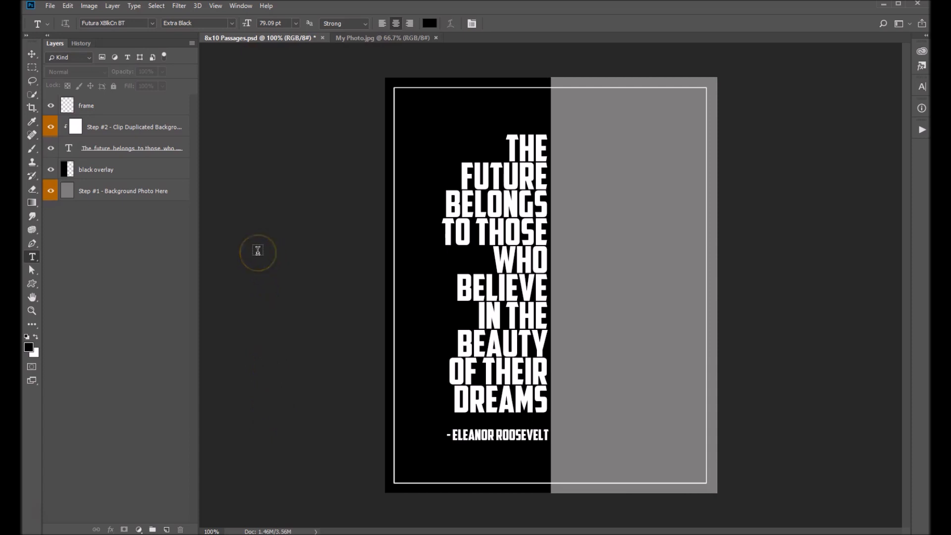
{"action": "mouse_move", "coordinate": [491, 343]}
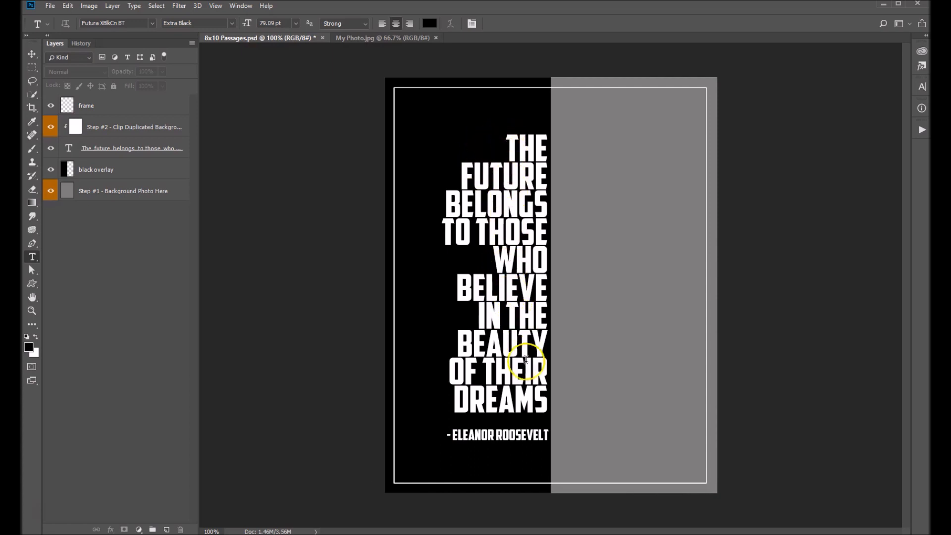
{"action": "mouse_move", "coordinate": [512, 418]}
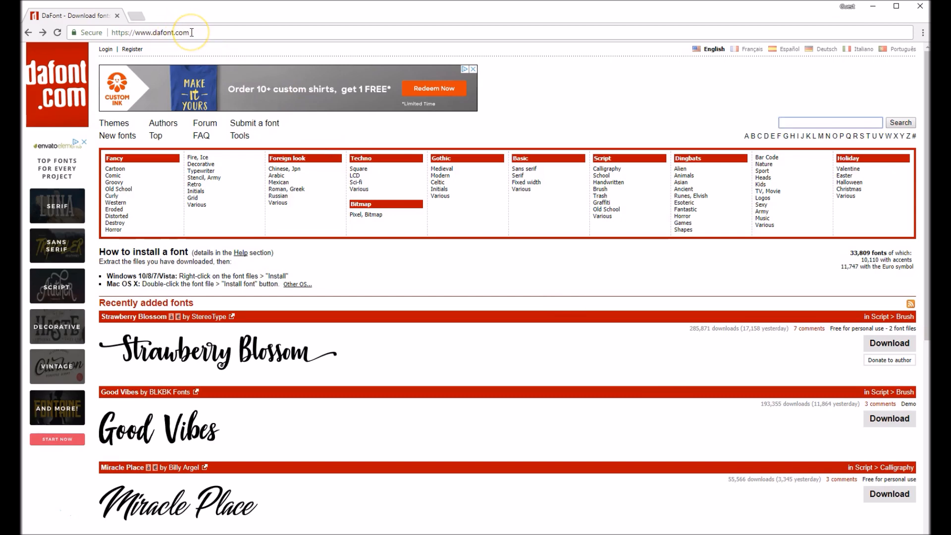
{"action": "mouse_move", "coordinate": [683, 145]}
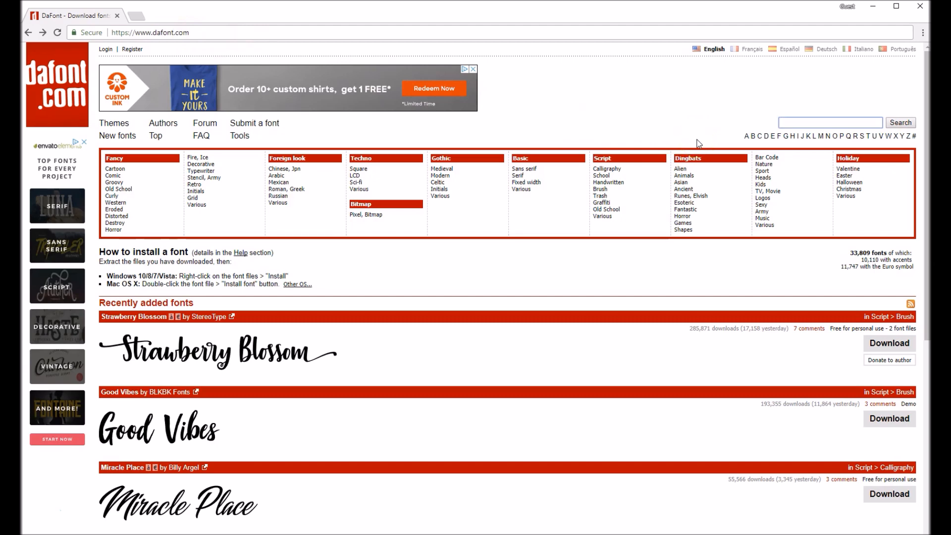
Search DaFont for American Captain and request its download
{"action": "type", "text": "American Ca"}
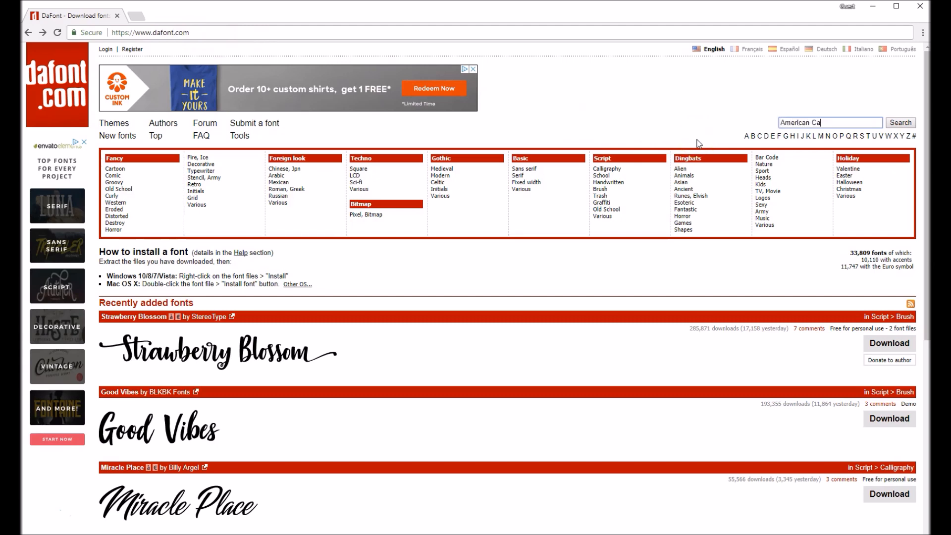
{"action": "type", "text": "ptain"}
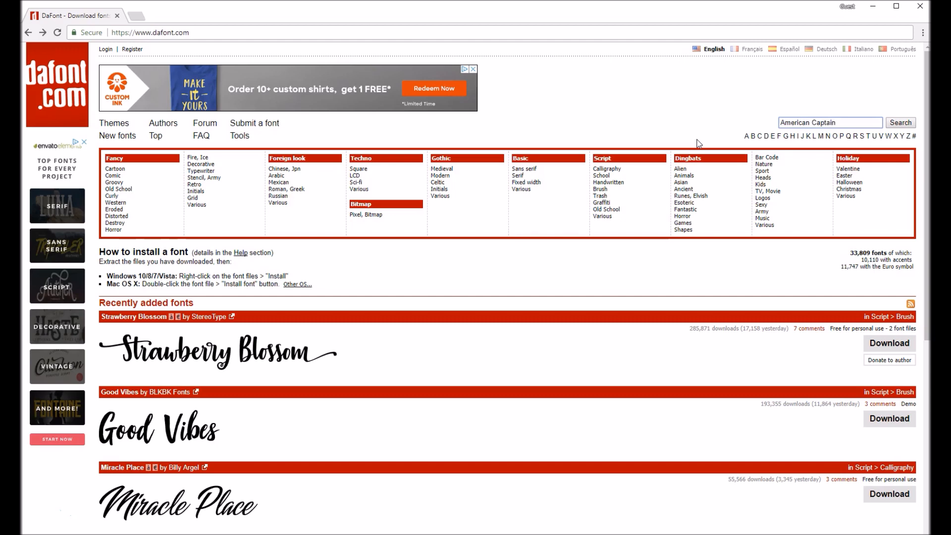
{"action": "left_click", "coordinate": [900, 123]}
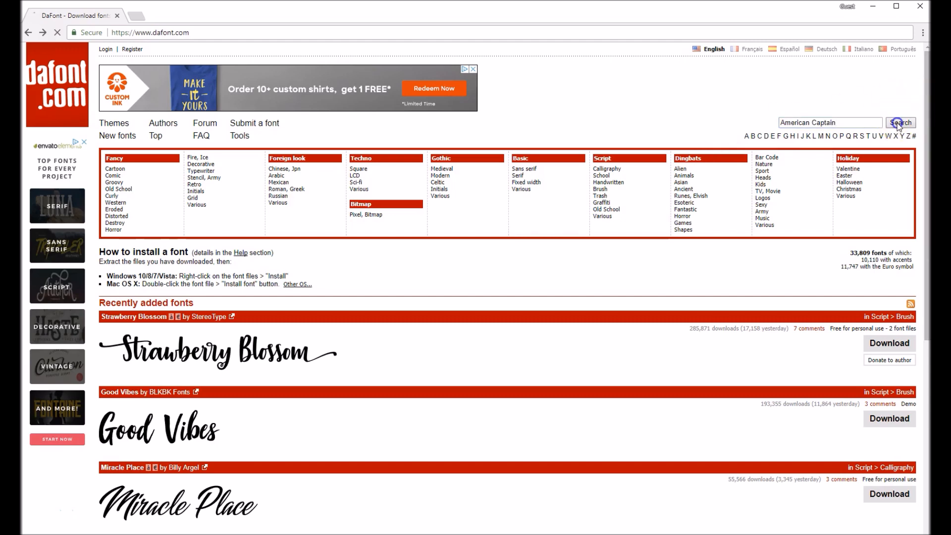
{"action": "left_click", "coordinate": [900, 123]}
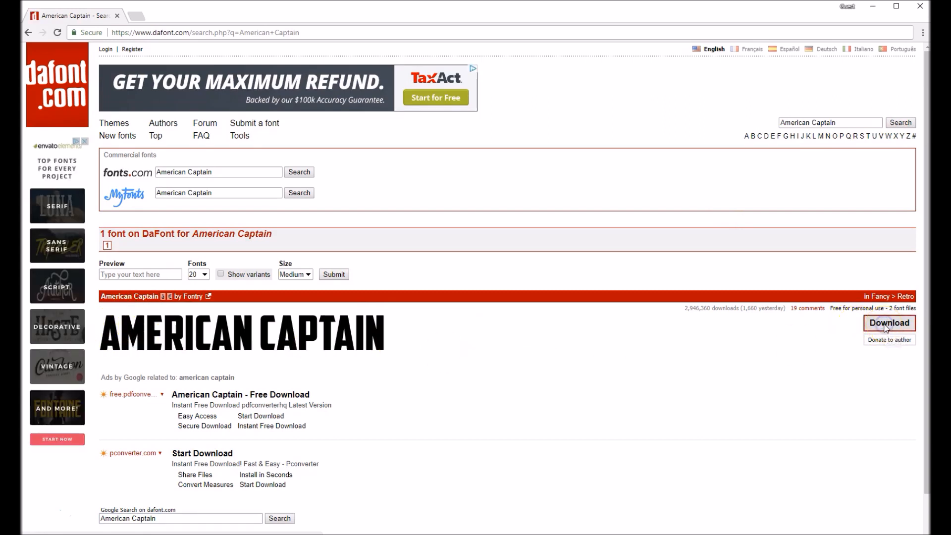
{"action": "left_click", "coordinate": [889, 323]}
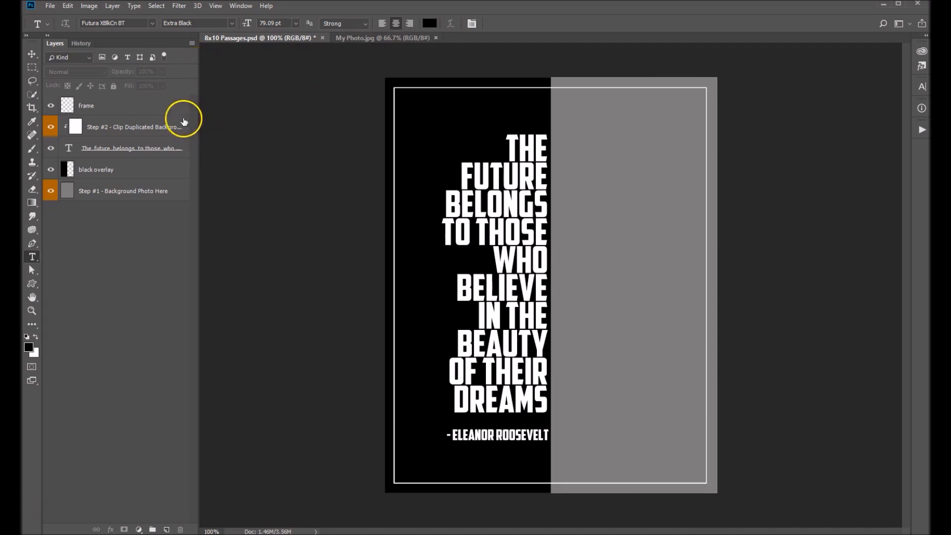
{"action": "mouse_move", "coordinate": [280, 106]}
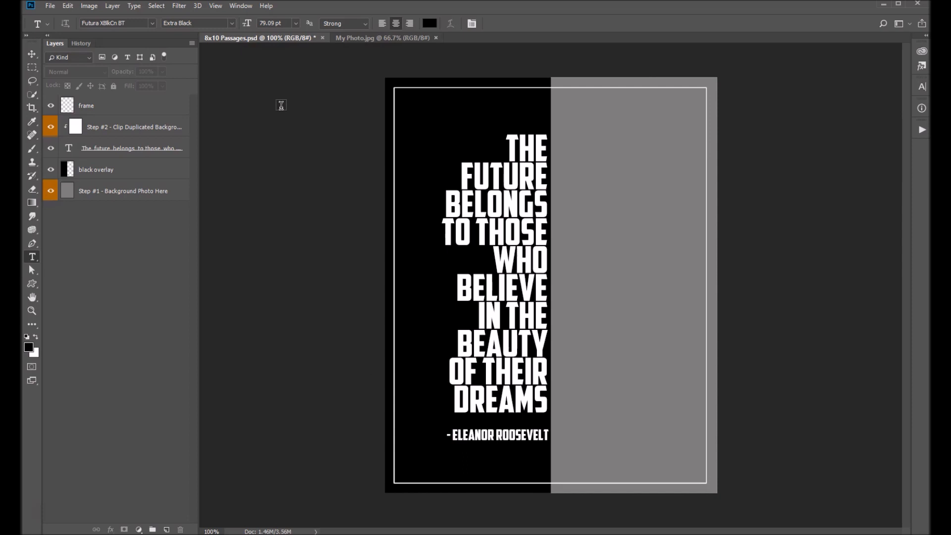
{"action": "mouse_move", "coordinate": [106, 194]}
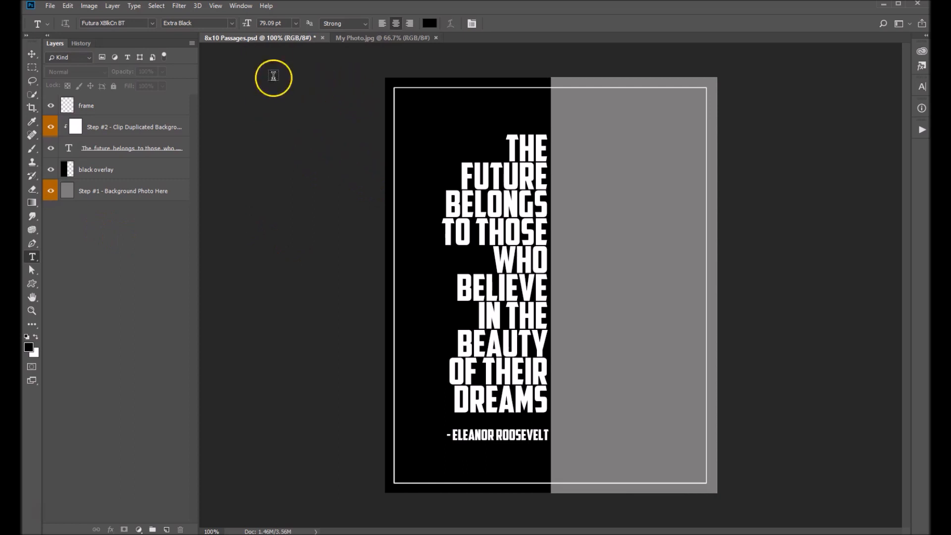
Return from My Photo.jpg to 8x10 Passages.psd and target the Step #1 - Background Photo Here layer
{"action": "left_click", "coordinate": [383, 37]}
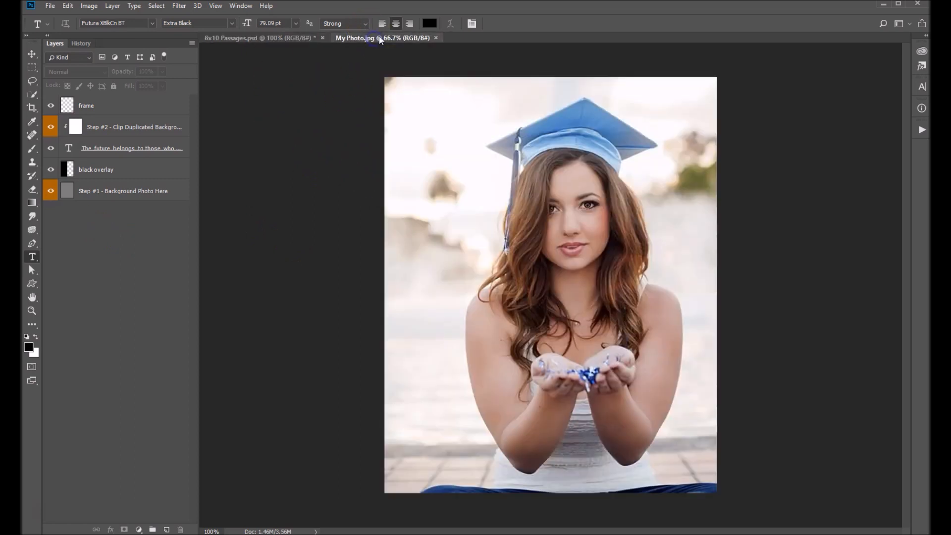
{"action": "left_click", "coordinate": [355, 38]}
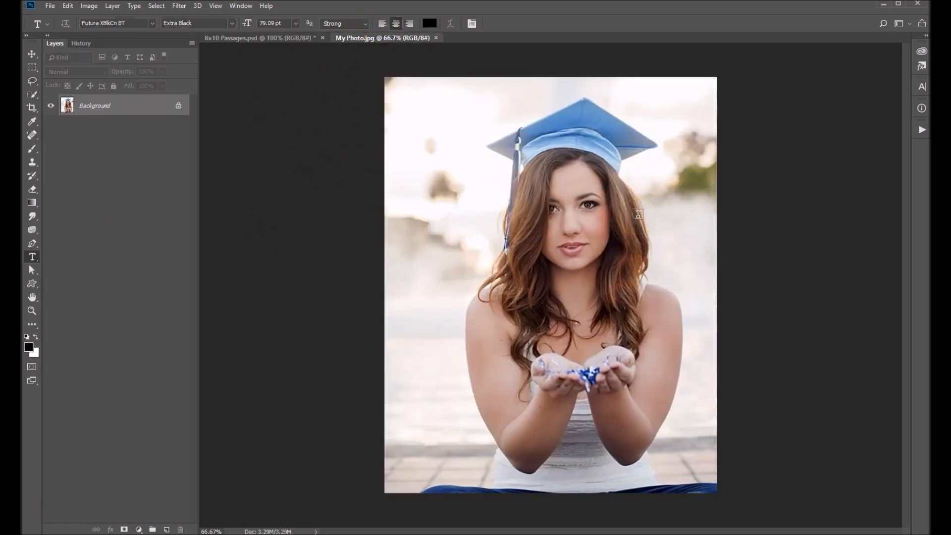
{"action": "left_click", "coordinate": [257, 38]}
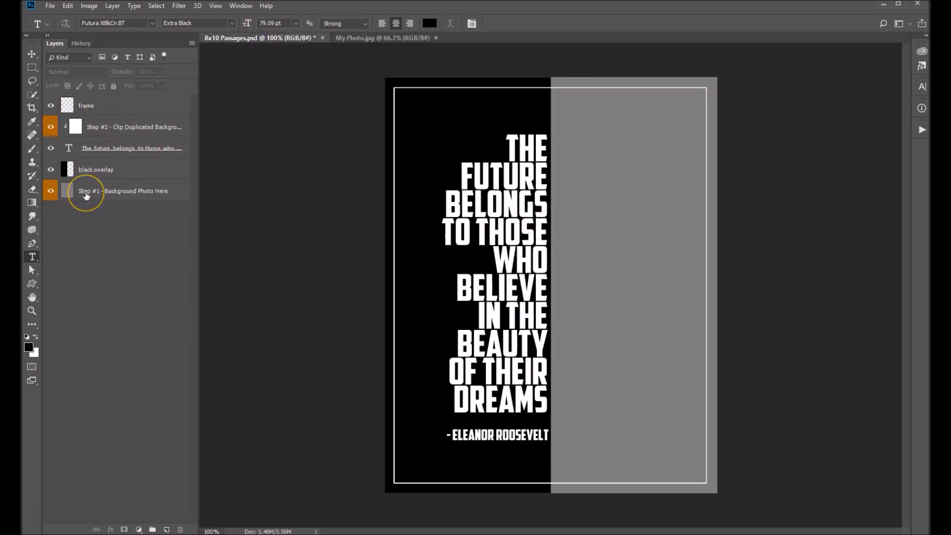
{"action": "mouse_move", "coordinate": [85, 194]}
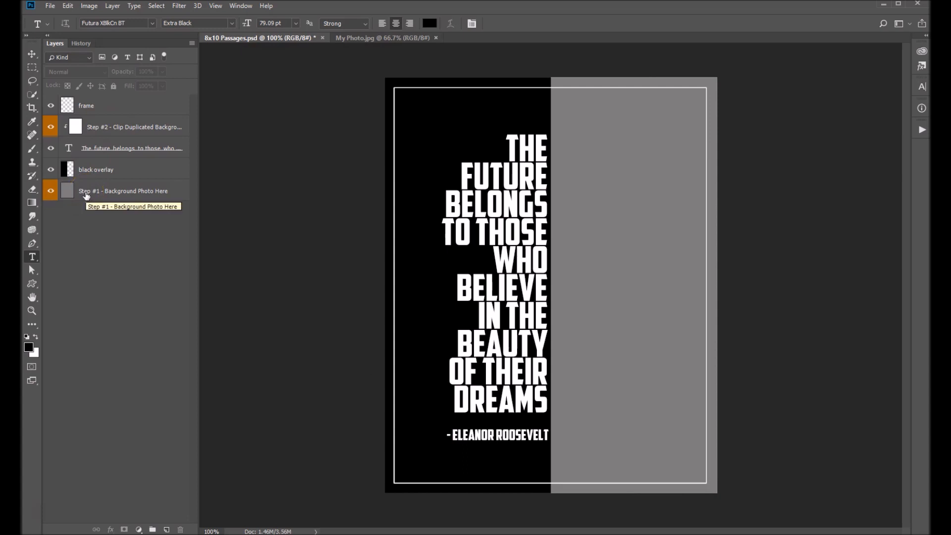
{"action": "left_click", "coordinate": [123, 190]}
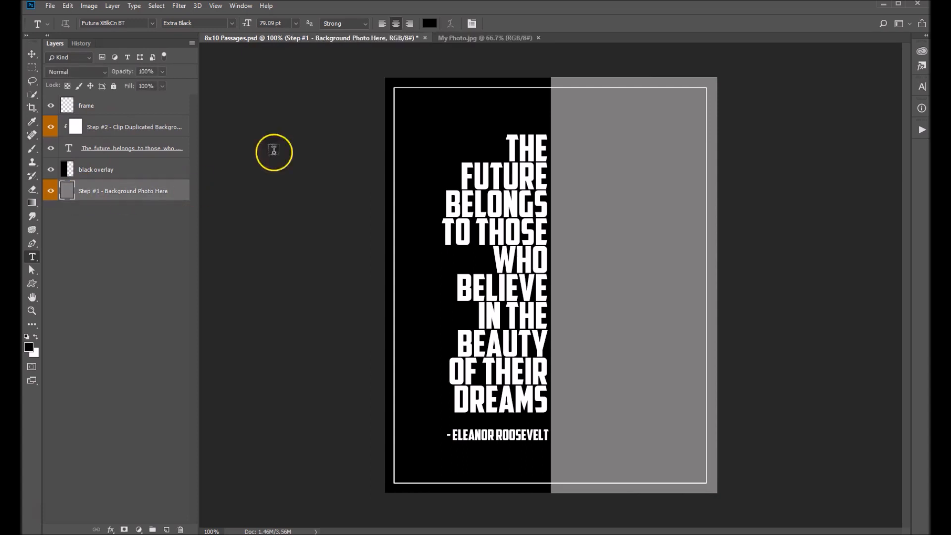
Drag the graduation photo into 8x10 Passages.psd with the Move tool as Layer 1
{"action": "left_click", "coordinate": [485, 37]}
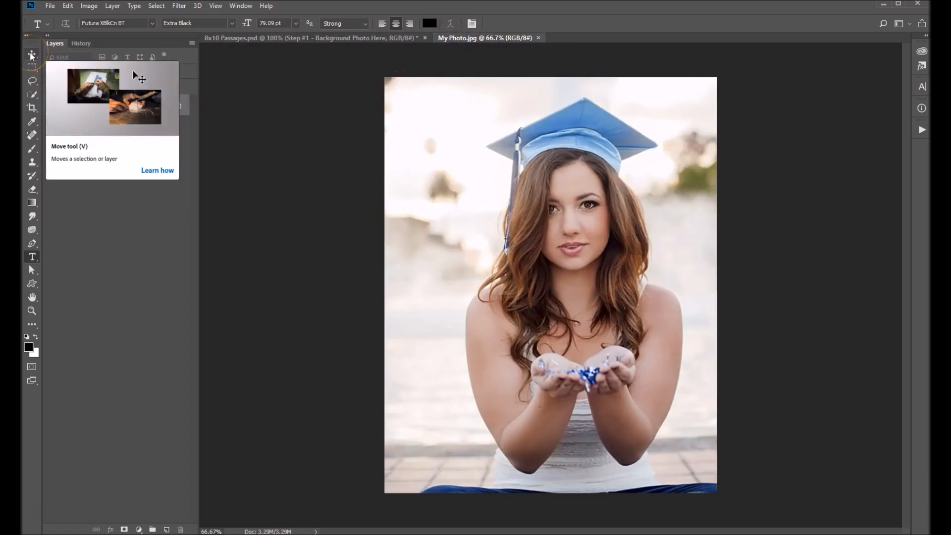
{"action": "left_click", "coordinate": [31, 54]}
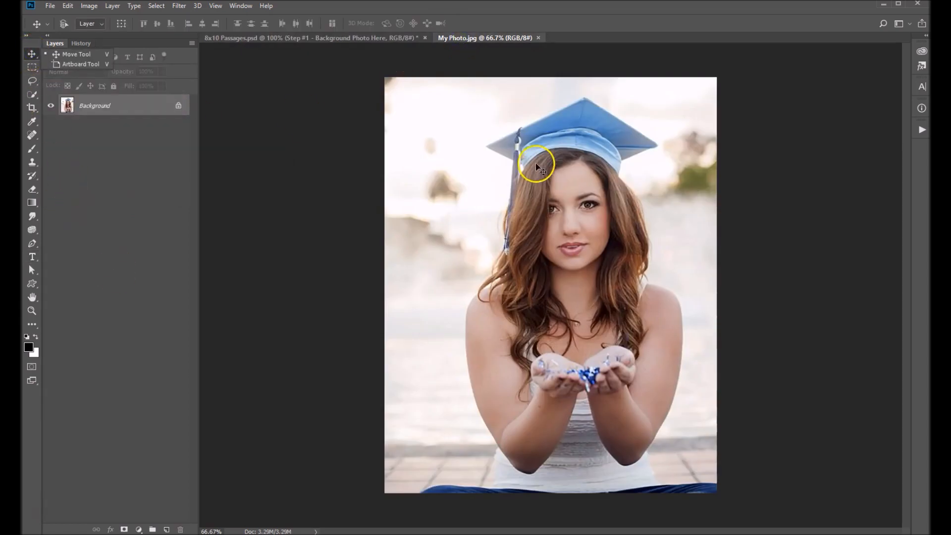
{"action": "mouse_move", "coordinate": [534, 117]}
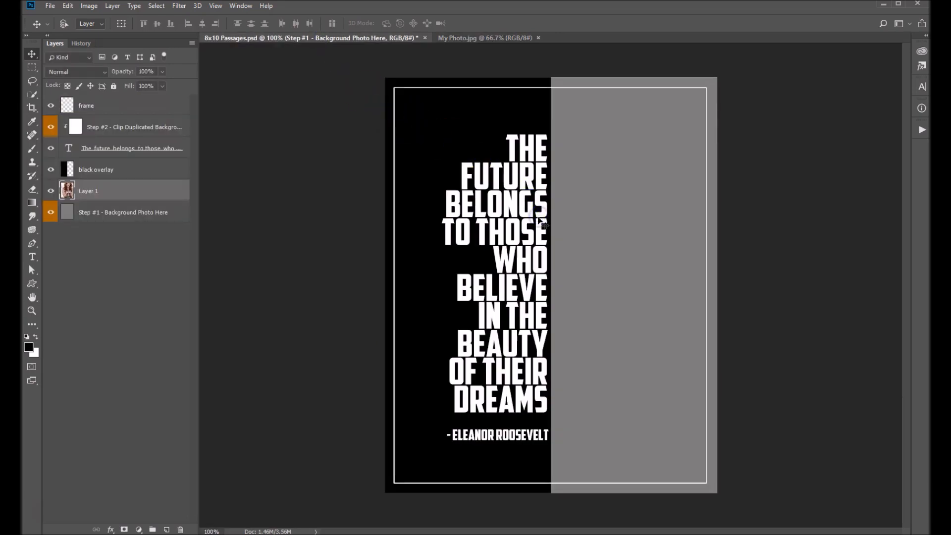
{"action": "left_click", "coordinate": [88, 190]}
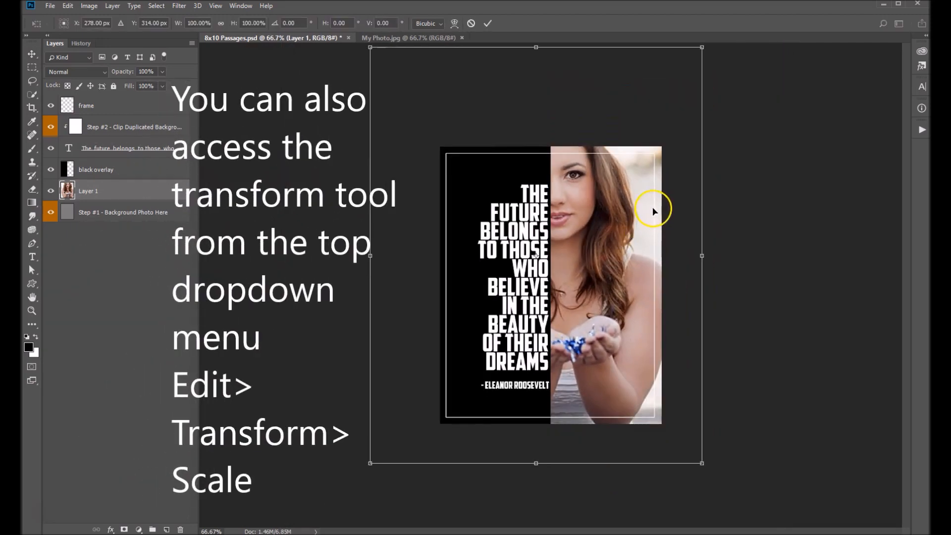
{"action": "mouse_move", "coordinate": [680, 68]}
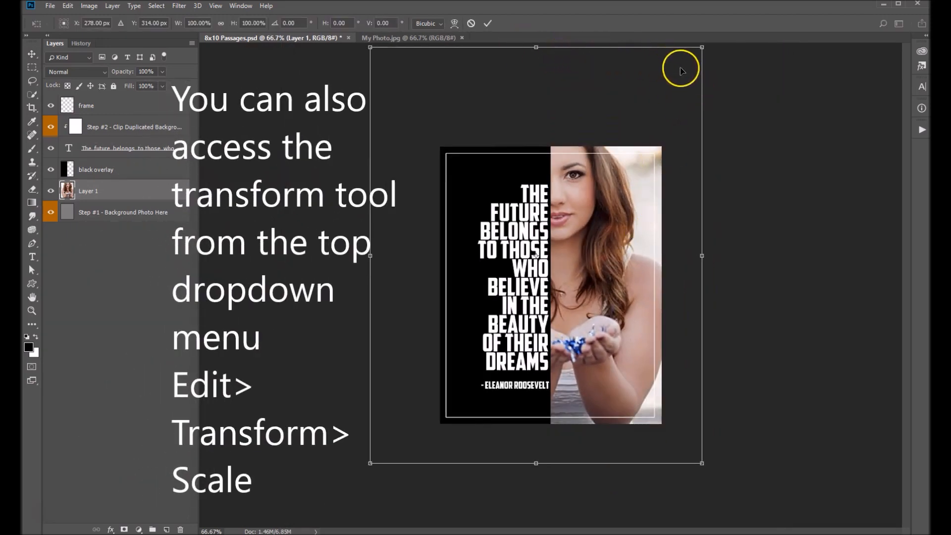
{"action": "mouse_move", "coordinate": [702, 50]}
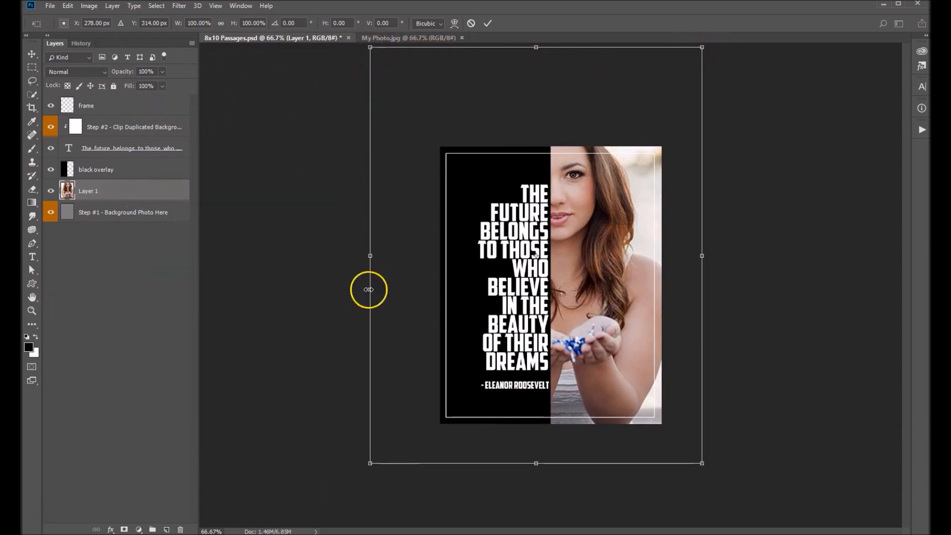
{"action": "mouse_move", "coordinate": [702, 462]}
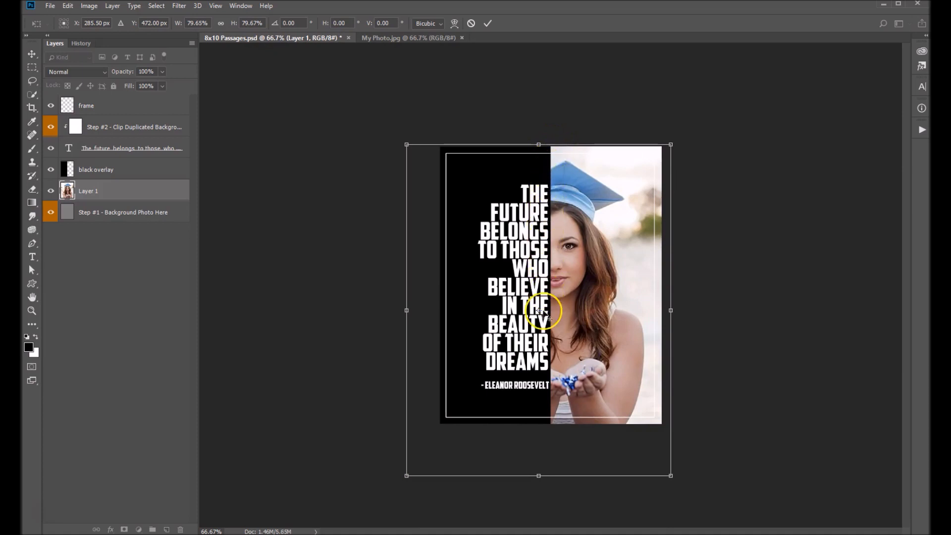
{"action": "mouse_move", "coordinate": [452, 363]}
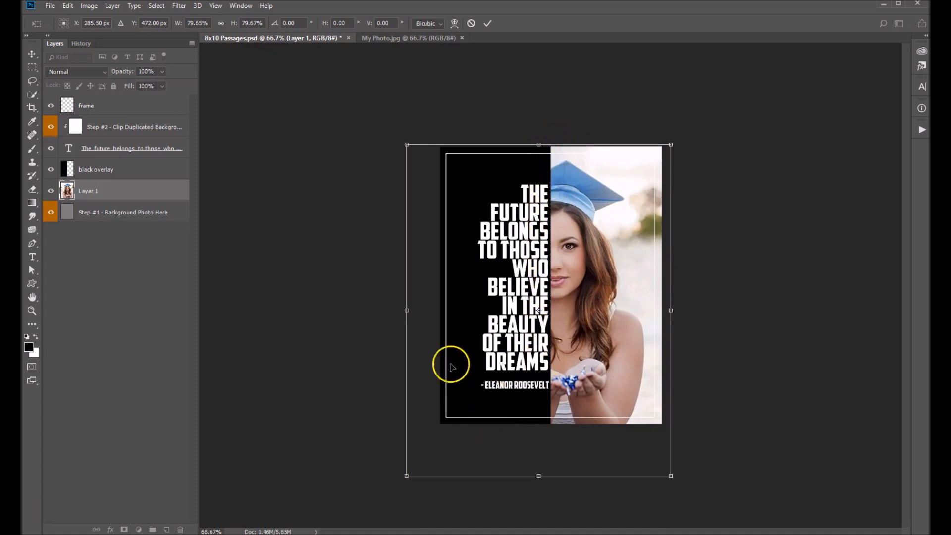
{"action": "mouse_move", "coordinate": [625, 306]}
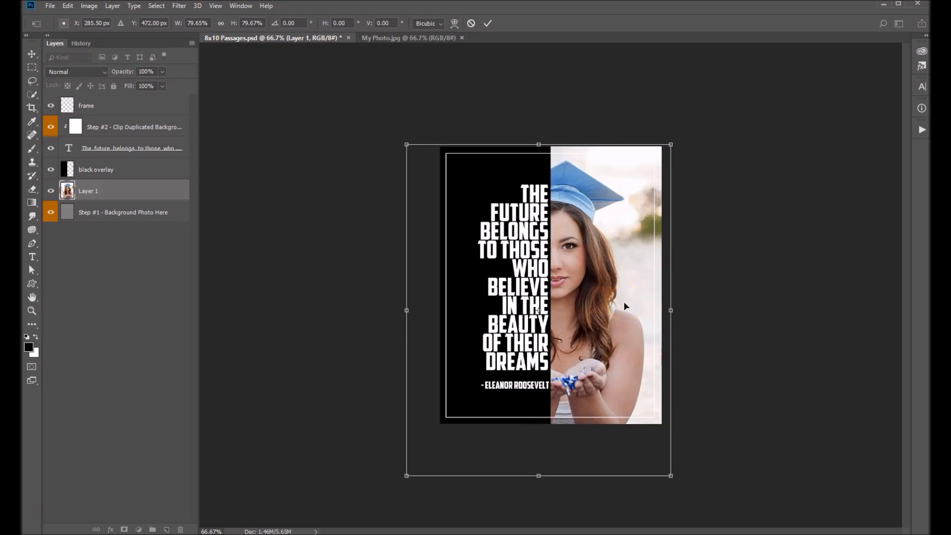
{"action": "mouse_move", "coordinate": [418, 447]}
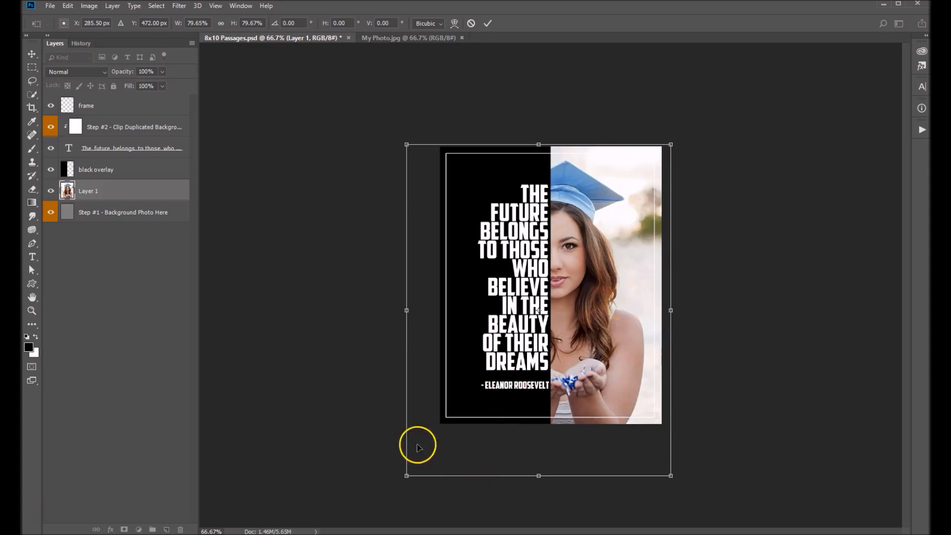
{"action": "mouse_move", "coordinate": [704, 276]}
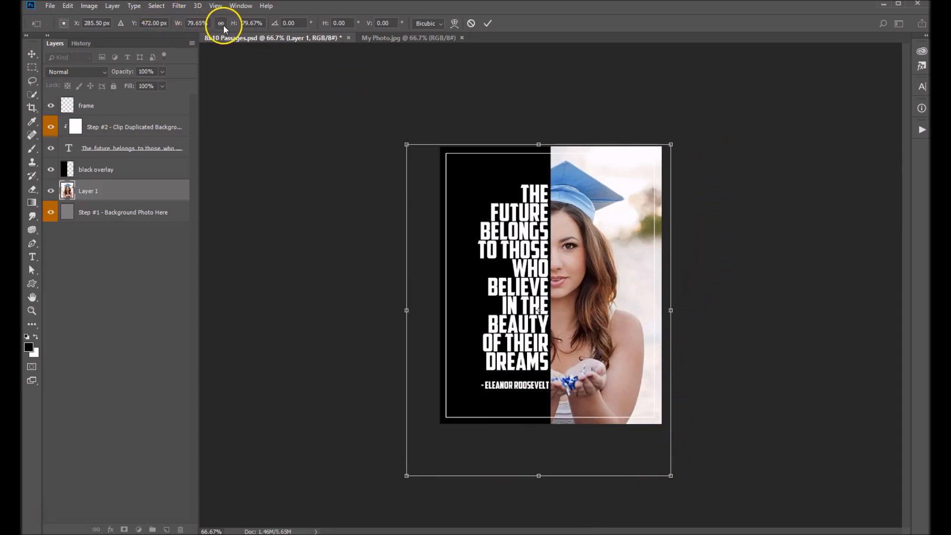
{"action": "mouse_move", "coordinate": [221, 23]}
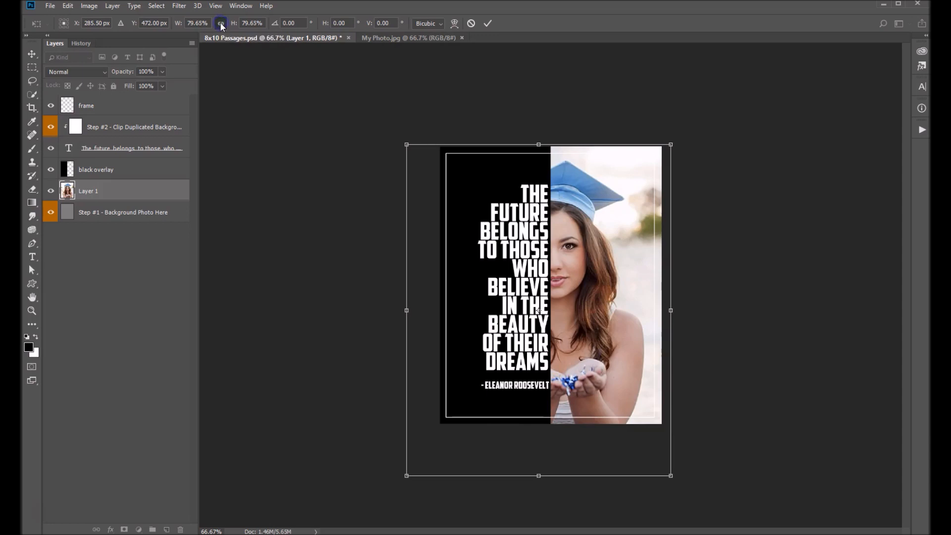
Commit the Free Transform scaling Layer 1 to about 79.65%
{"action": "left_click", "coordinate": [220, 23]}
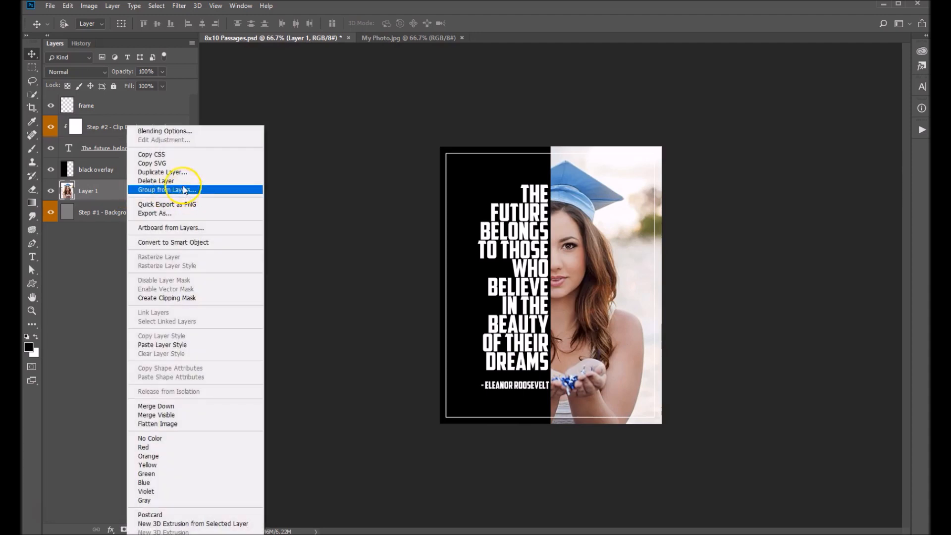
Duplicate Layer 1 and move Layer 1 copy up just below the frame layer
{"action": "left_click", "coordinate": [163, 171]}
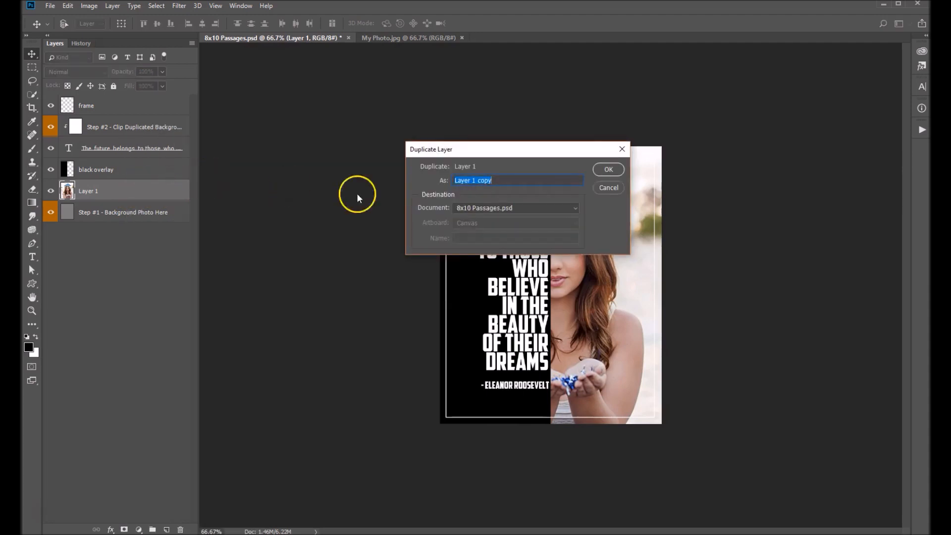
{"action": "left_click", "coordinate": [607, 168]}
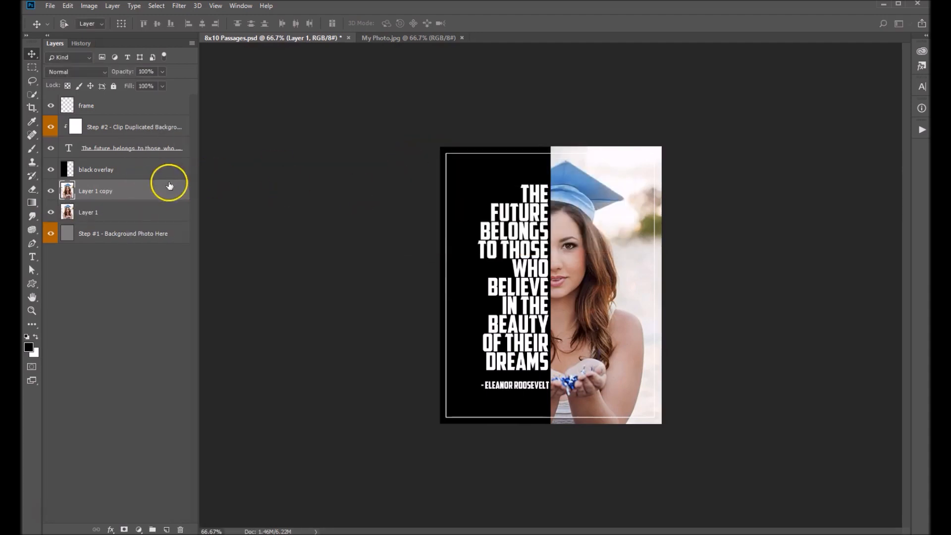
{"action": "left_click", "coordinate": [95, 190]}
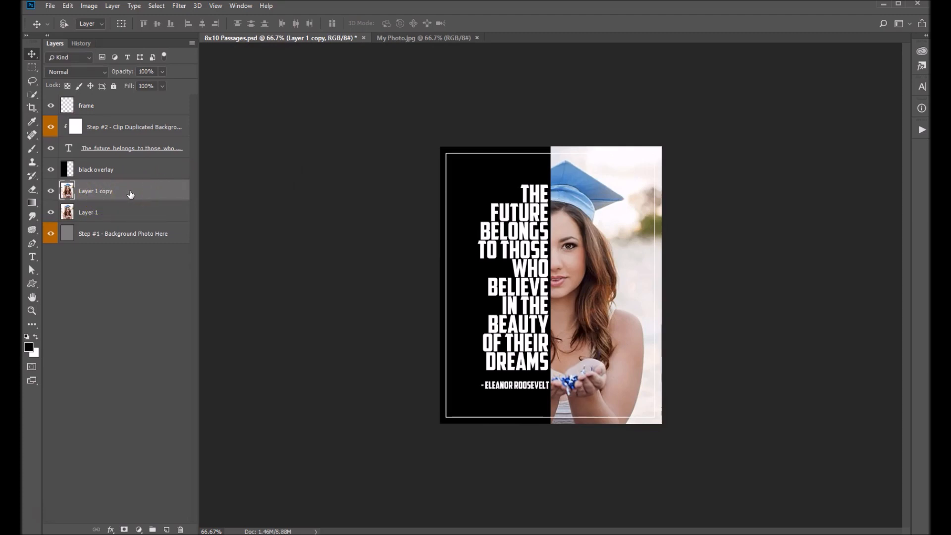
{"action": "left_click_drag", "start_coordinate": [96, 190], "coordinate": [126, 132]}
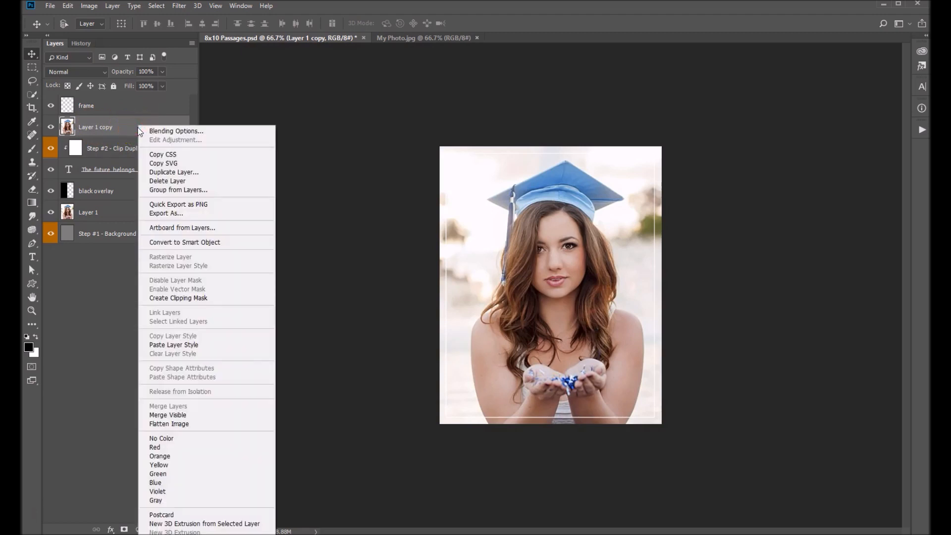
{"action": "mouse_move", "coordinate": [188, 298]}
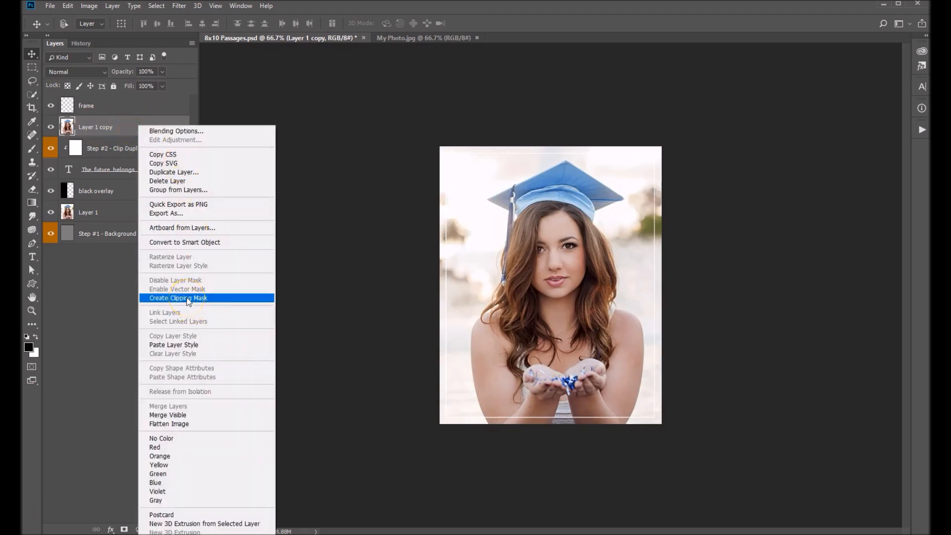
Create a clipping mask so Layer 1 copy shows through the quote letters
{"action": "left_click", "coordinate": [178, 298]}
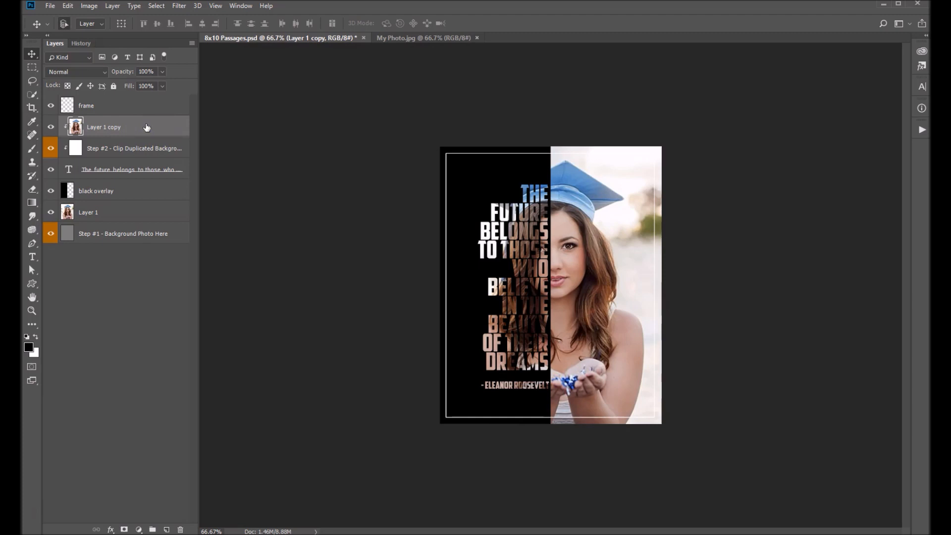
{"action": "mouse_move", "coordinate": [139, 214]}
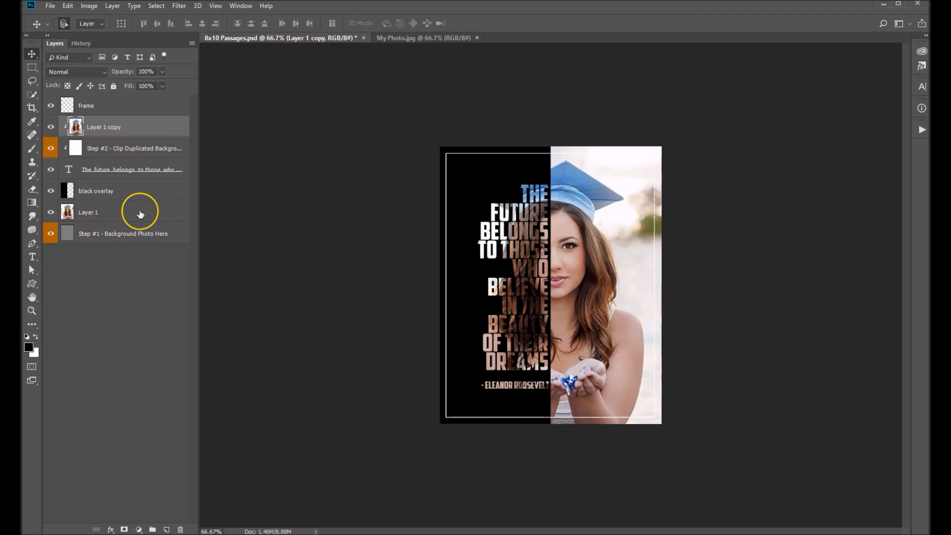
Link Layer 1 and Layer 1 copy via the layer context menu
{"action": "right_click", "coordinate": [88, 212]}
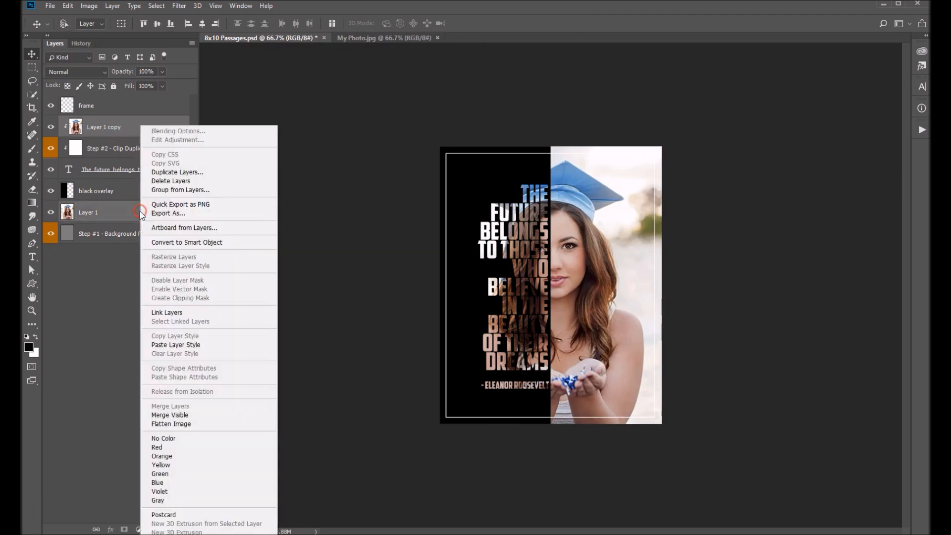
{"action": "mouse_move", "coordinate": [176, 315]}
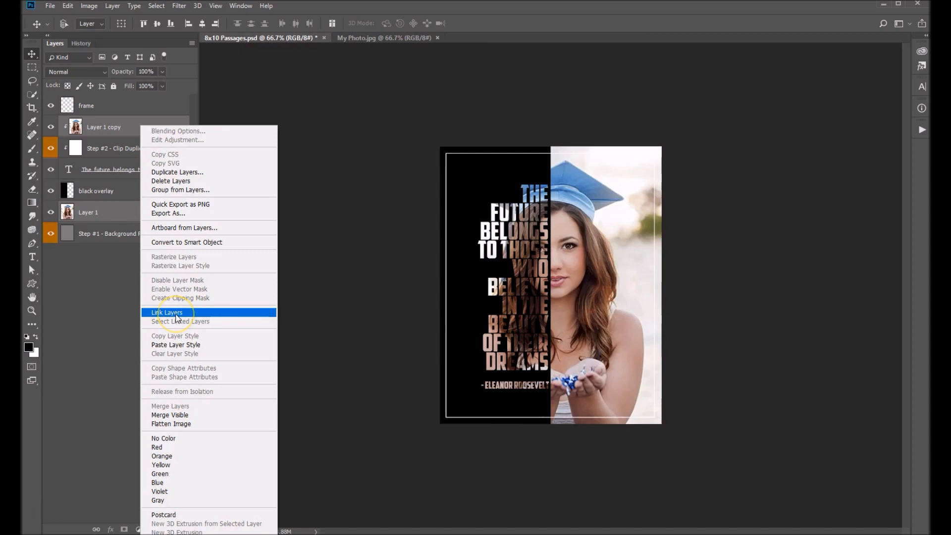
{"action": "left_click", "coordinate": [166, 312]}
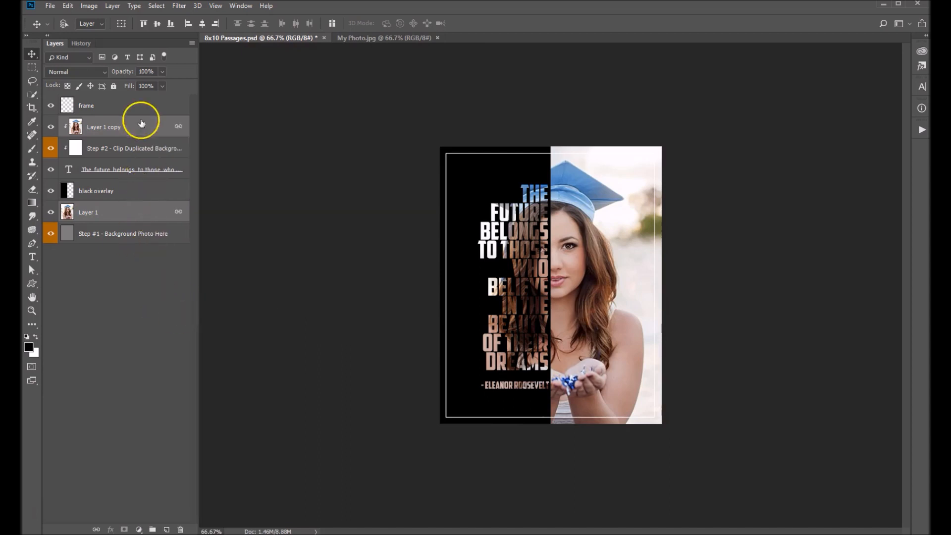
{"action": "mouse_move", "coordinate": [601, 236]}
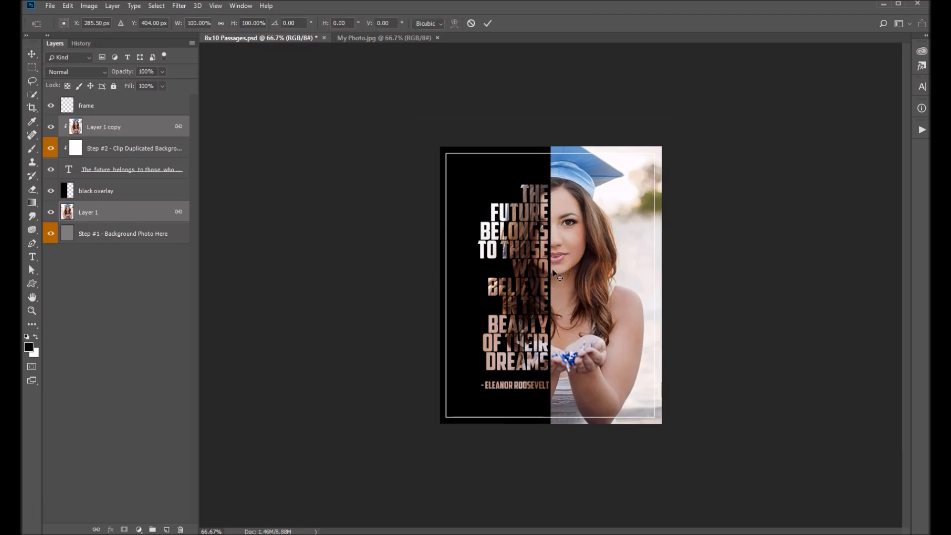
{"action": "left_click", "coordinate": [134, 126]}
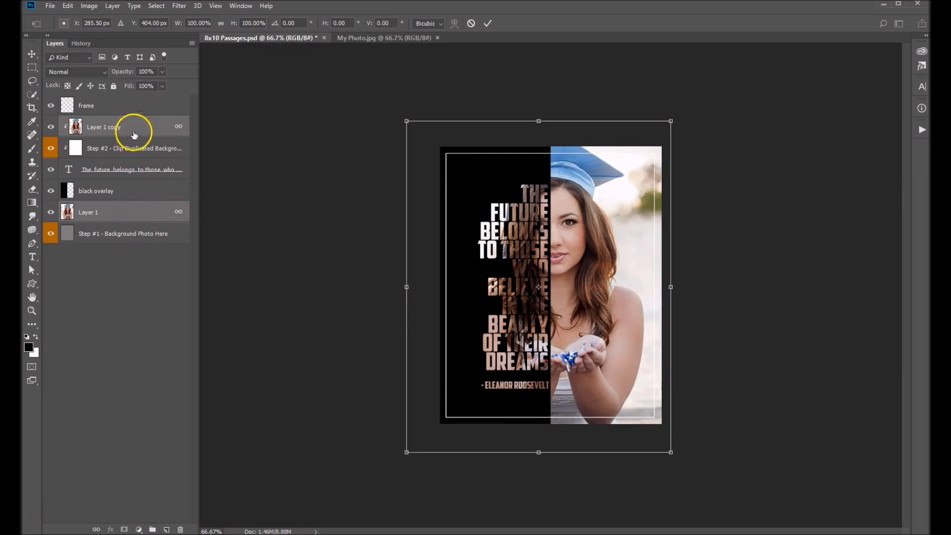
{"action": "mouse_move", "coordinate": [405, 452]}
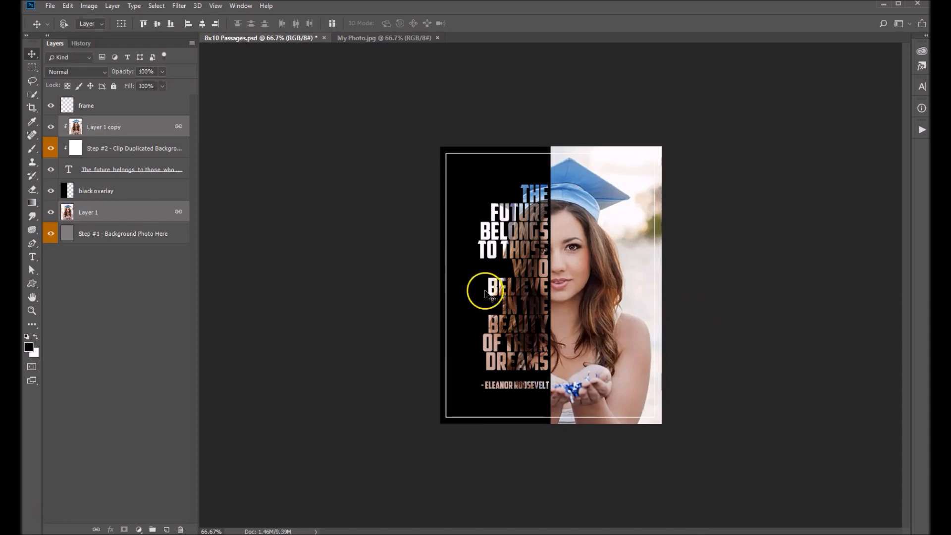
{"action": "mouse_move", "coordinate": [537, 188]}
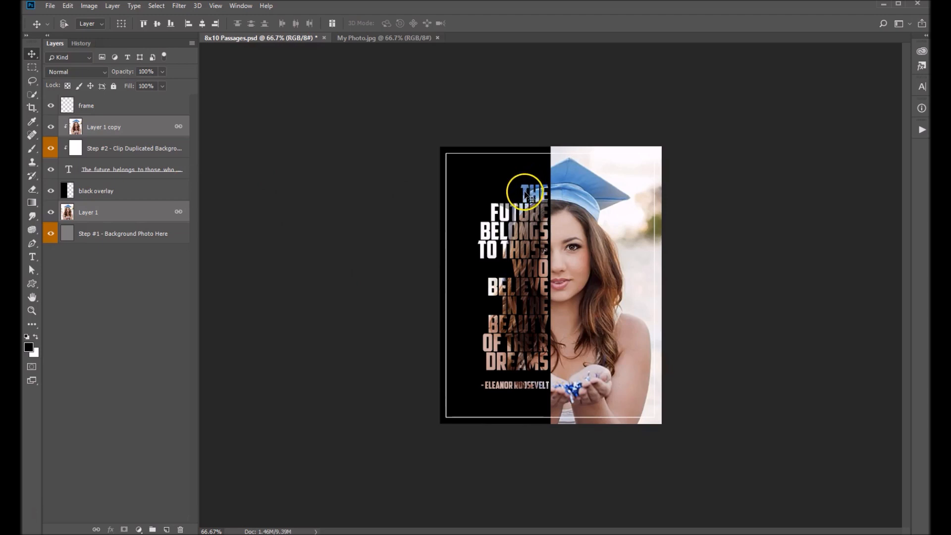
{"action": "mouse_move", "coordinate": [515, 360]}
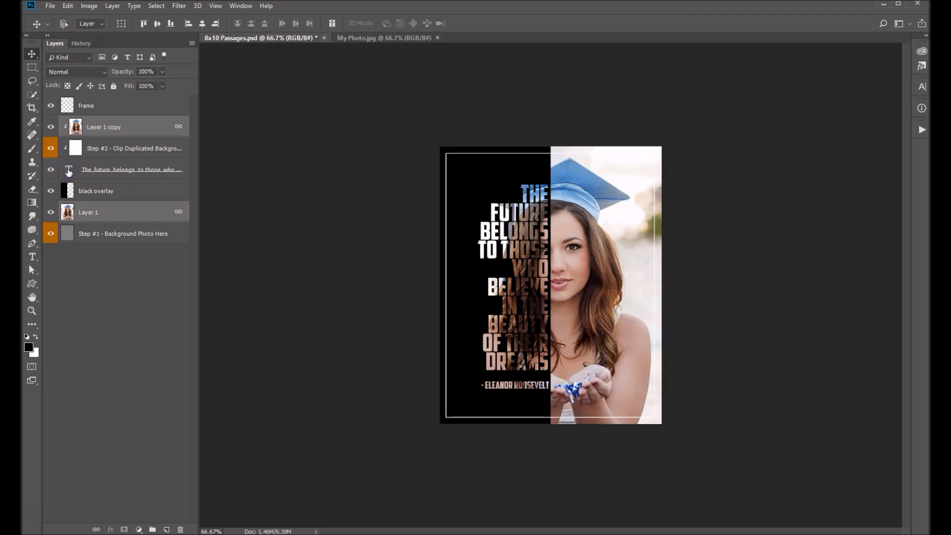
Replace the quote layer's text with 'TYPE YOUR OWN QUOTE'
{"action": "left_click", "coordinate": [132, 170]}
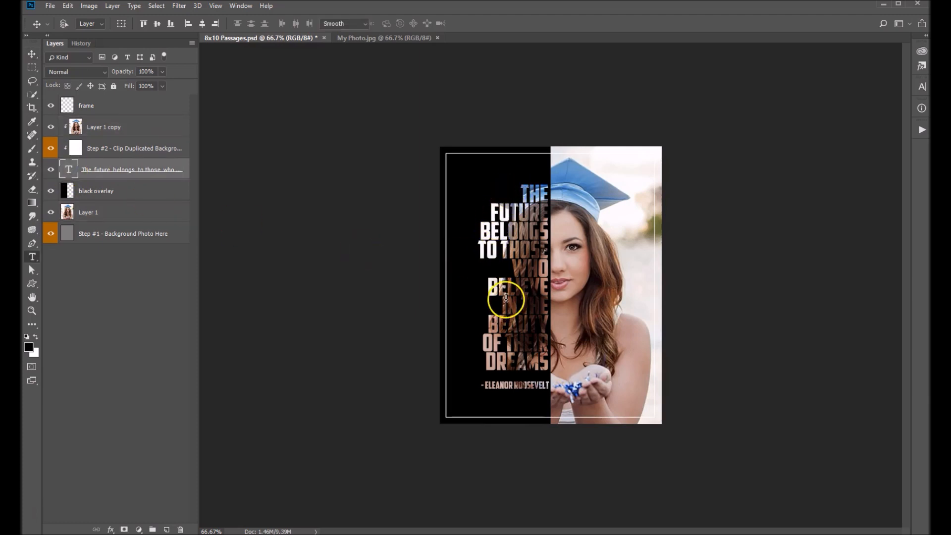
{"action": "double_click", "coordinate": [515, 285]}
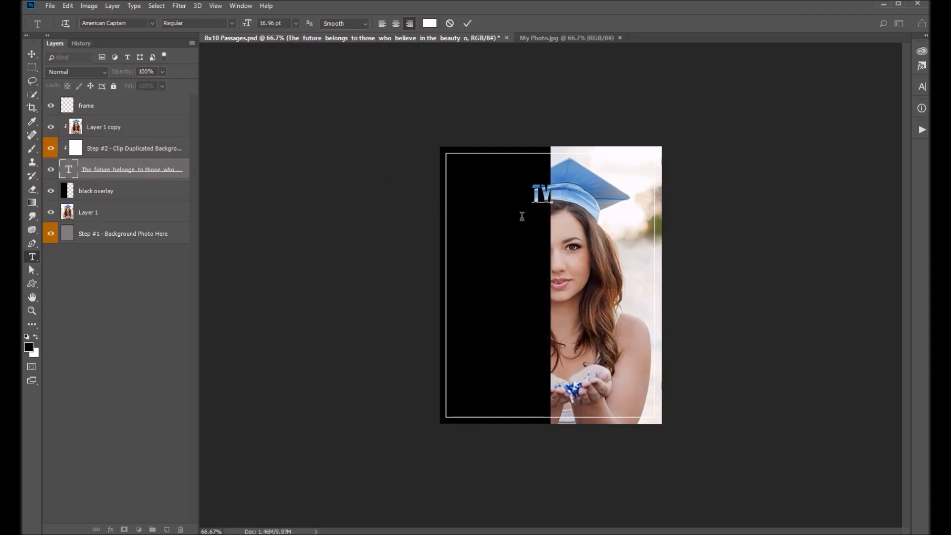
{"action": "type", "text": "PE"}
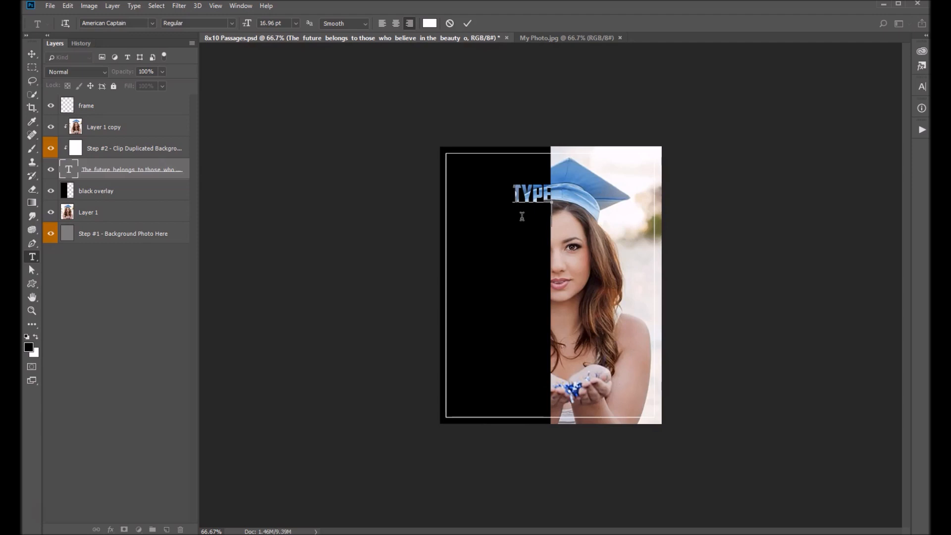
{"action": "type", "text": "YOUR"}
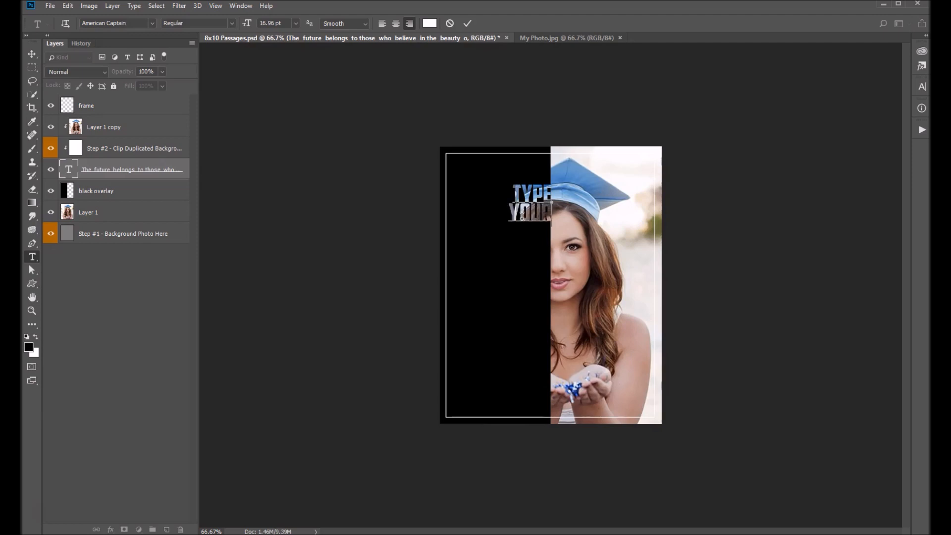
{"action": "type", "text": "OWN"}
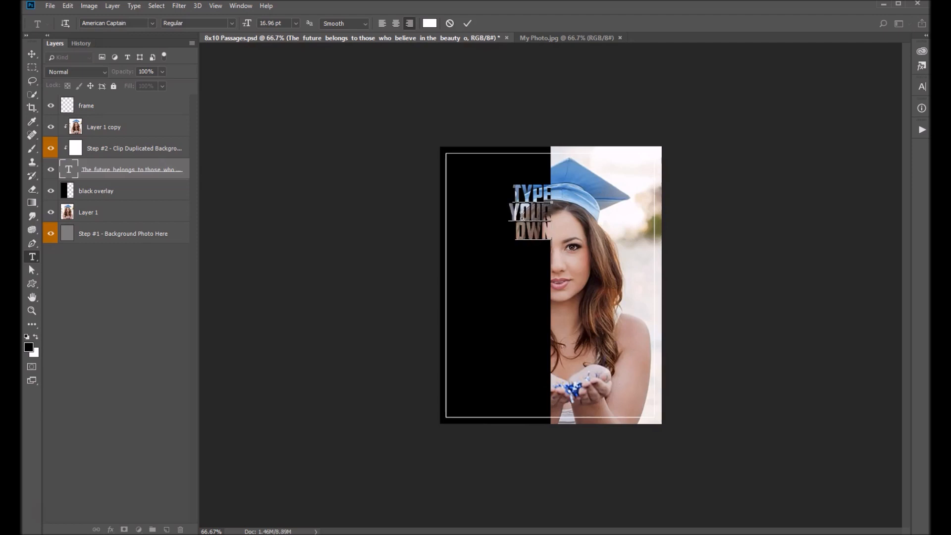
{"action": "type", "text": "QUOTE"}
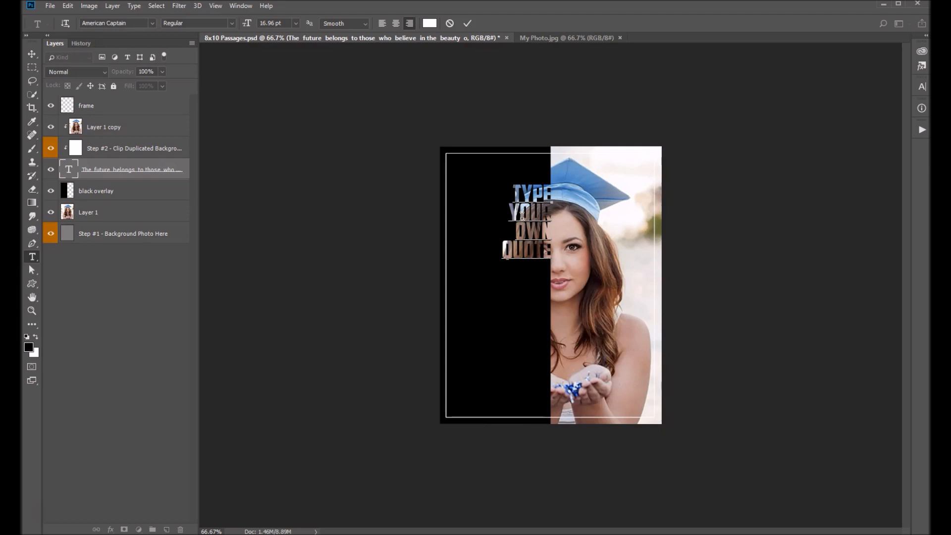
{"action": "mouse_move", "coordinate": [105, 118]}
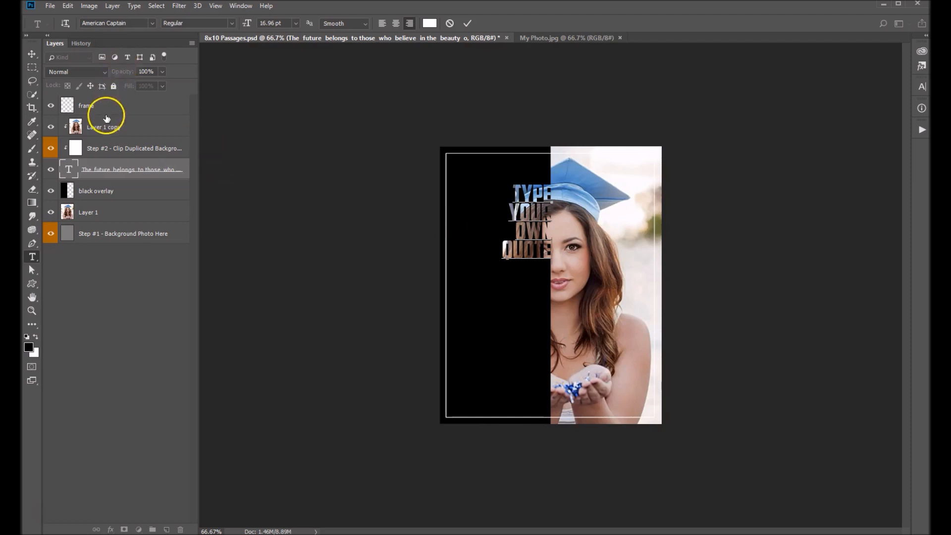
{"action": "mouse_move", "coordinate": [477, 172]}
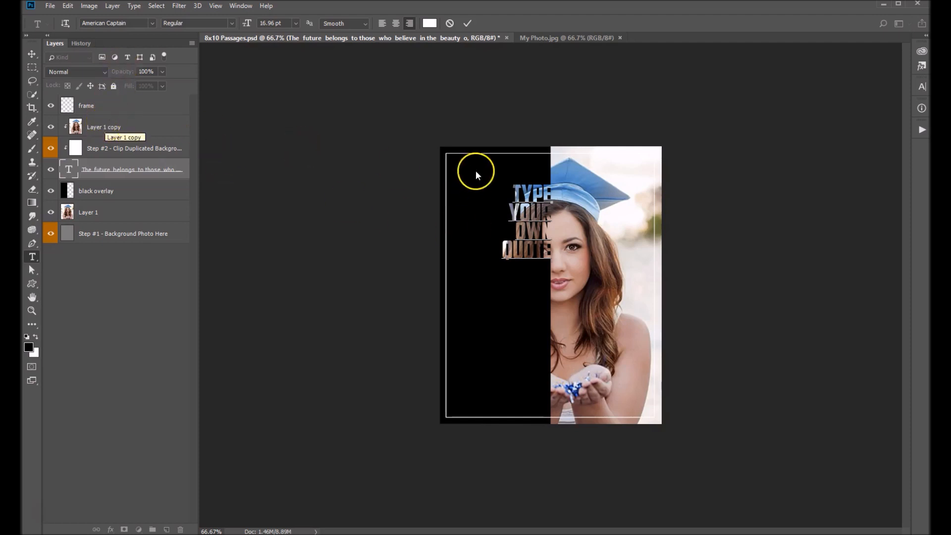